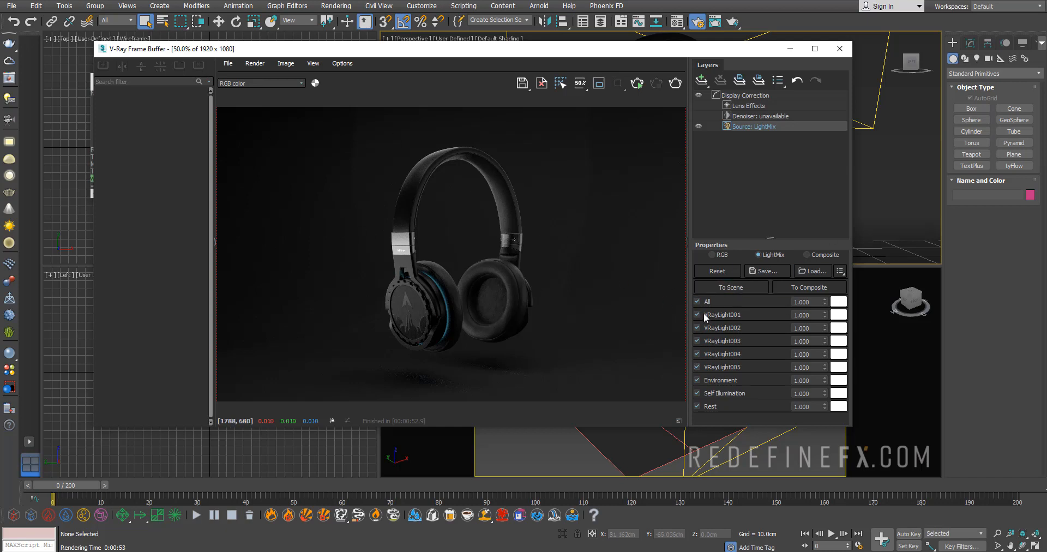
{"action": "mouse_move", "coordinate": [702, 368]}
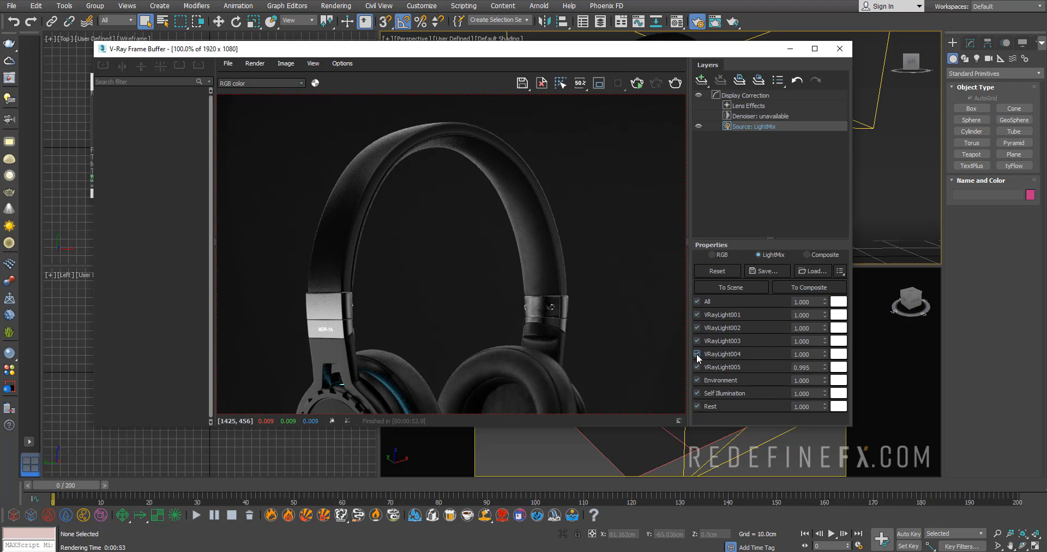
{"action": "mouse_move", "coordinate": [552, 329]}
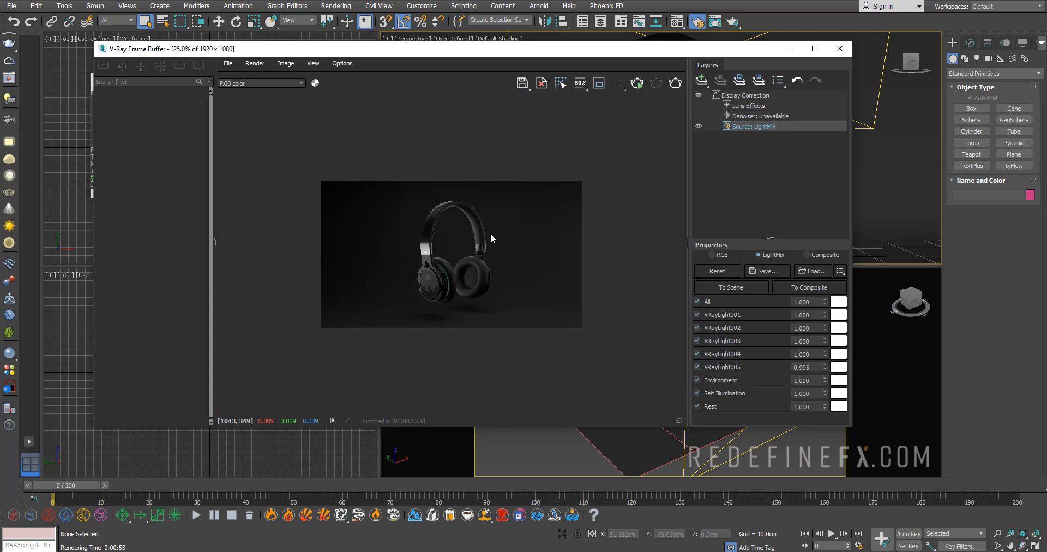
Toggle VRayLight003 off and back on in the LightMix to preview its contribution.
{"action": "left_click", "coordinate": [697, 341]}
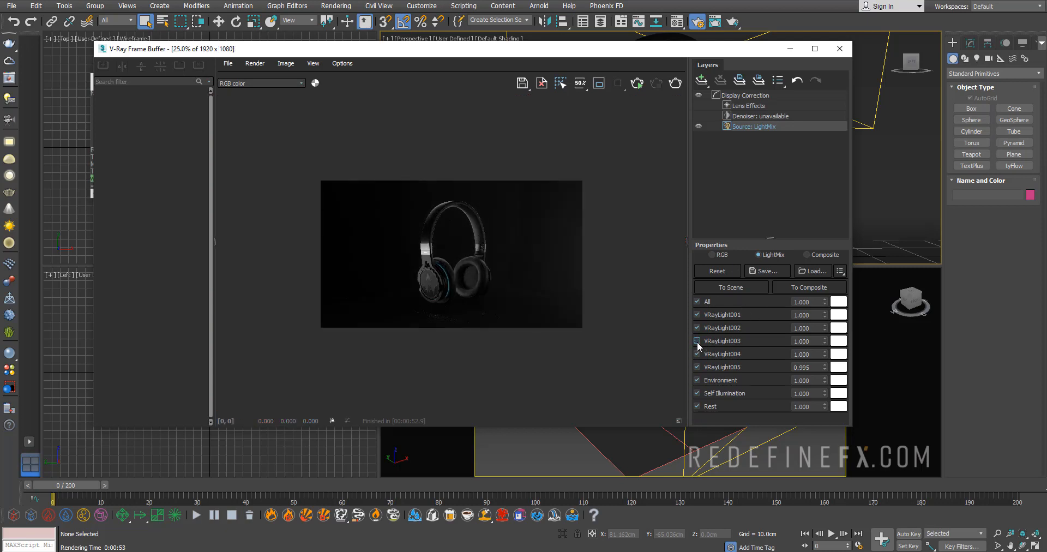
{"action": "left_click", "coordinate": [697, 341]}
{"action": "type", "text": "1.550"}
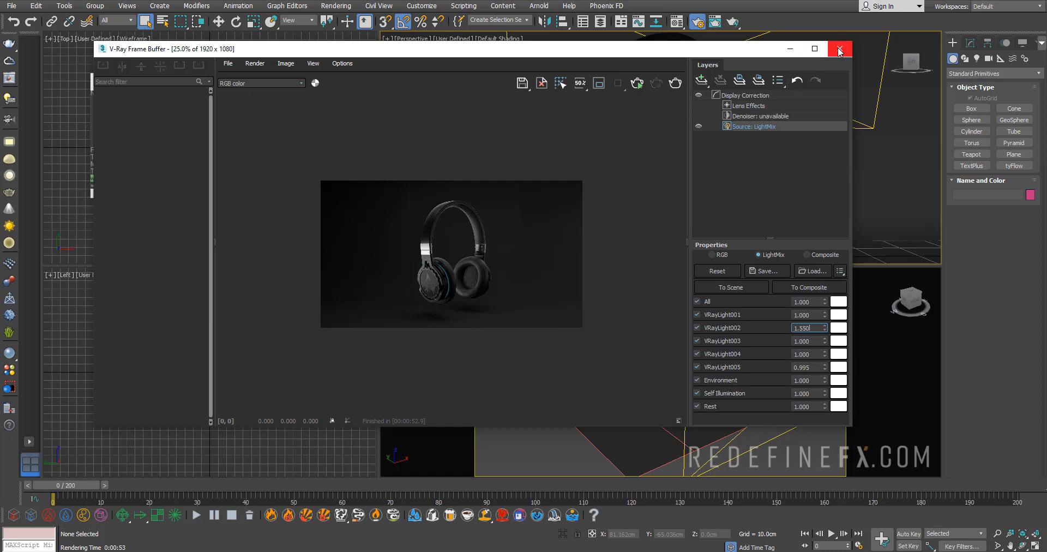
Add a second VRayLightMix element in Render Setup > Render Elements.
{"action": "left_click", "coordinate": [838, 49]}
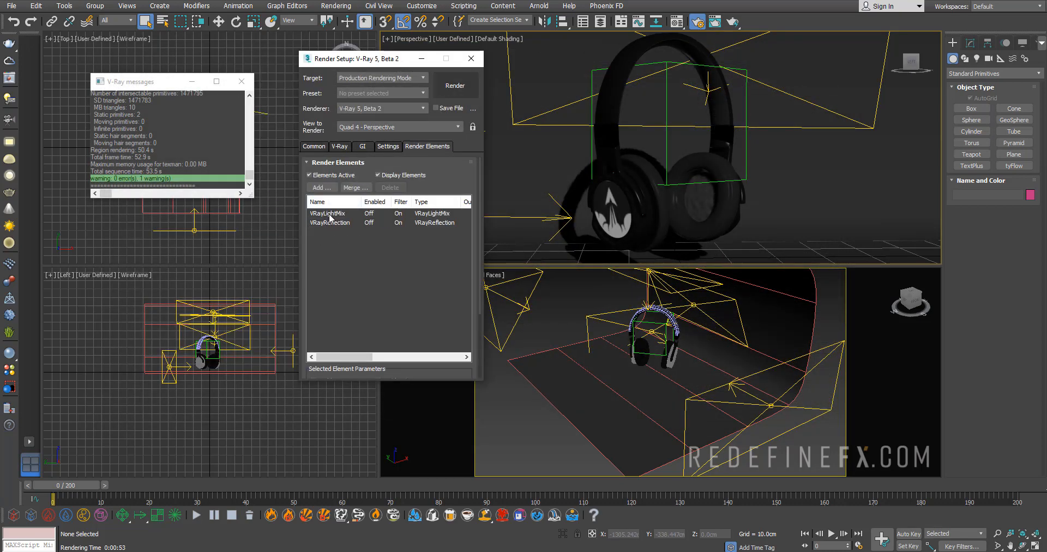
{"action": "left_click", "coordinate": [327, 213]}
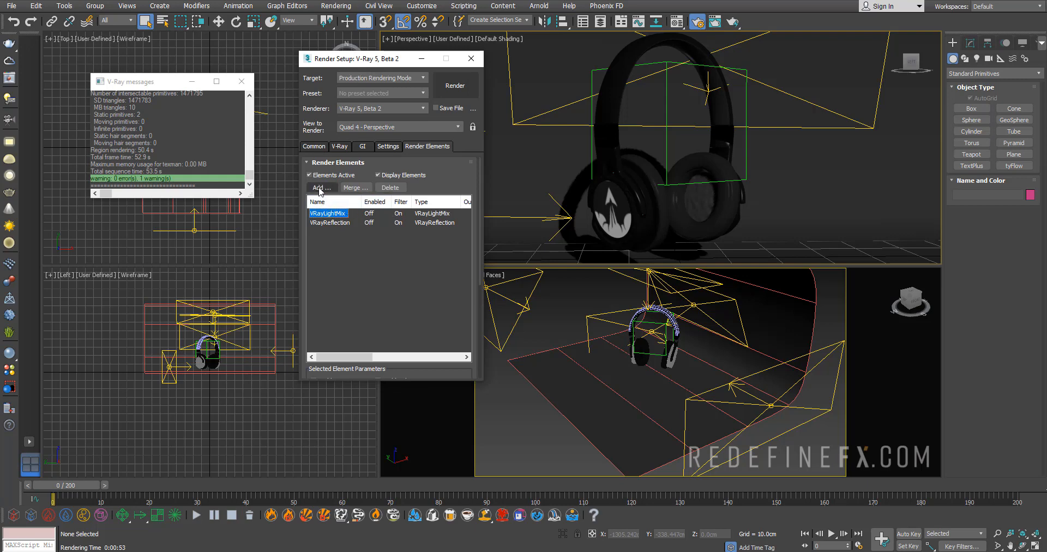
{"action": "left_click", "coordinate": [319, 187]}
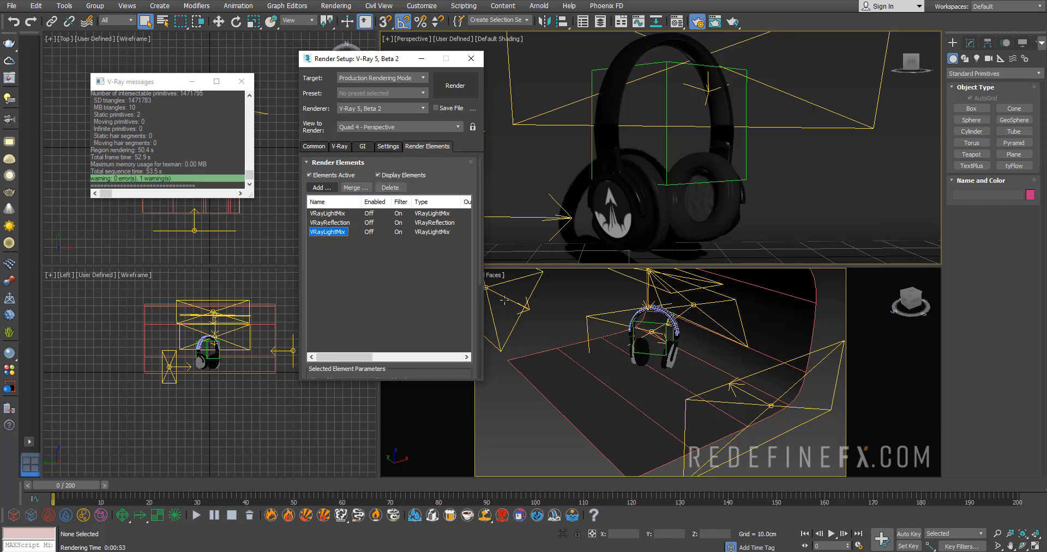
Check the V-Ray frame buffer settings and close the Render Setup window.
{"action": "left_click", "coordinate": [339, 146]}
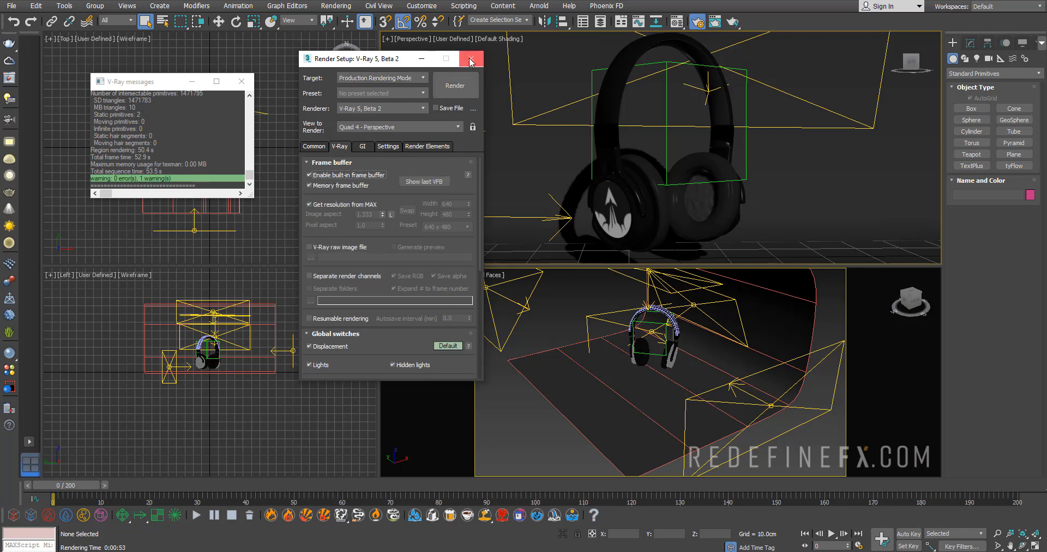
{"action": "left_click", "coordinate": [471, 59]}
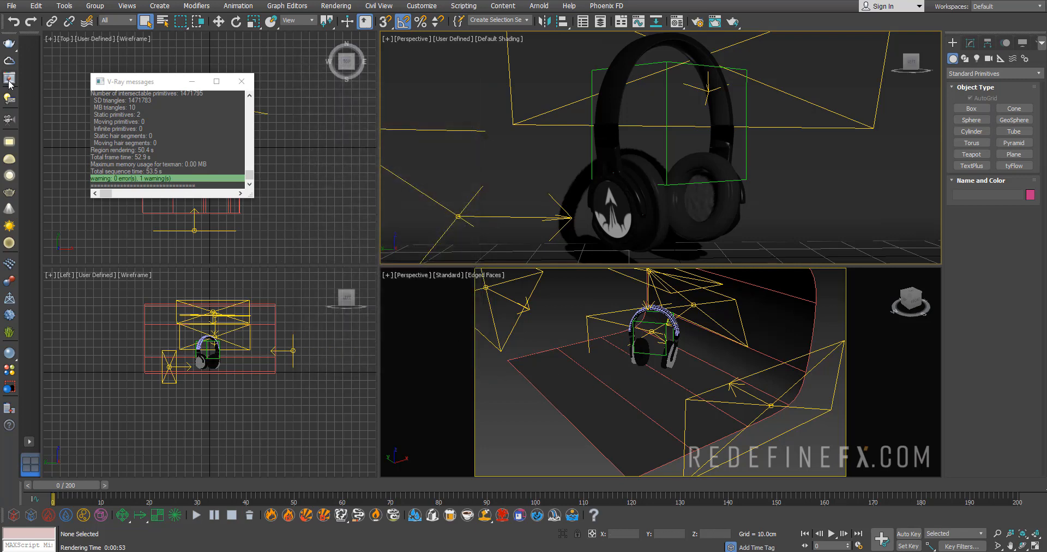
{"action": "mouse_move", "coordinate": [10, 78]}
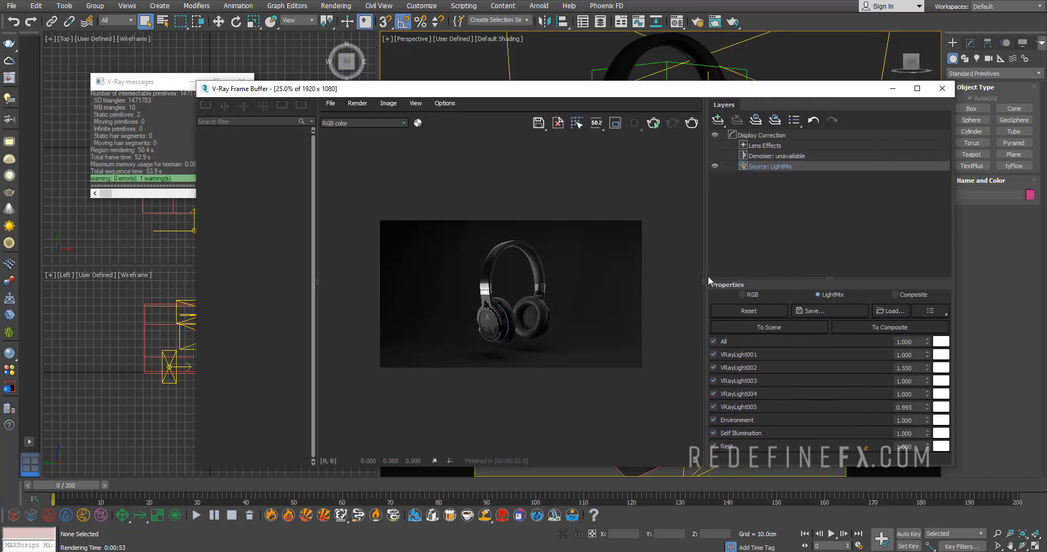
{"action": "mouse_move", "coordinate": [829, 310]}
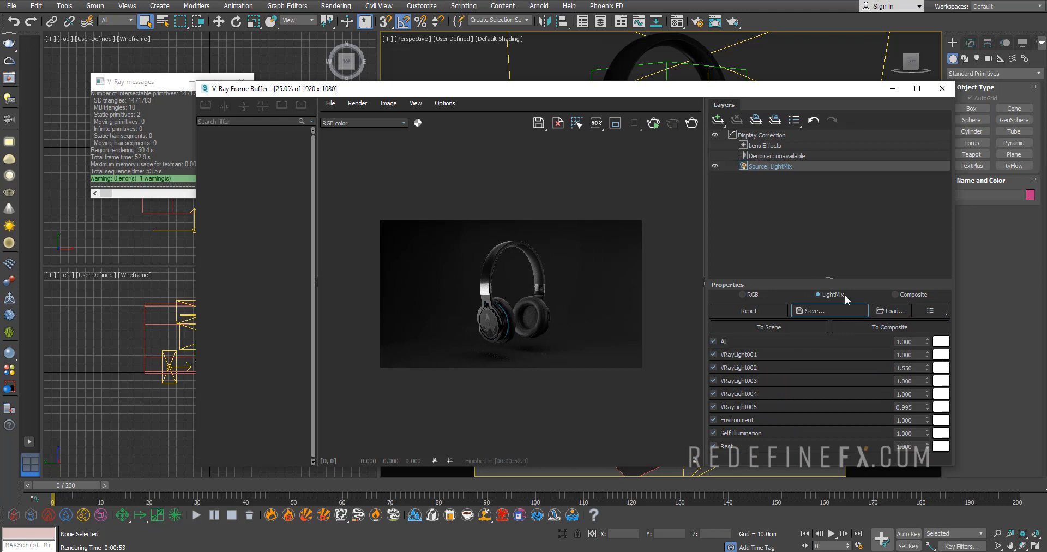
{"action": "mouse_move", "coordinate": [870, 375]}
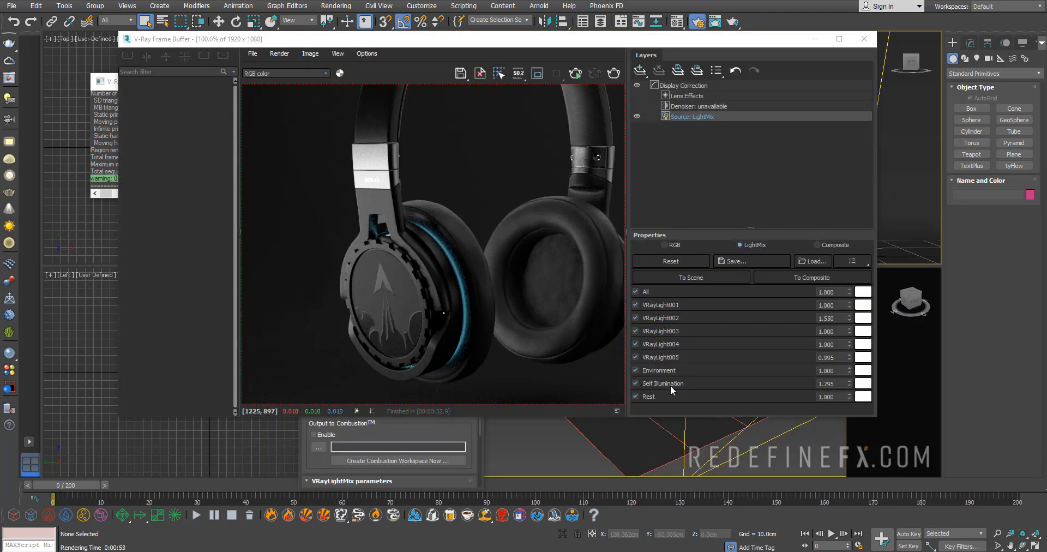
{"action": "mouse_move", "coordinate": [449, 252]}
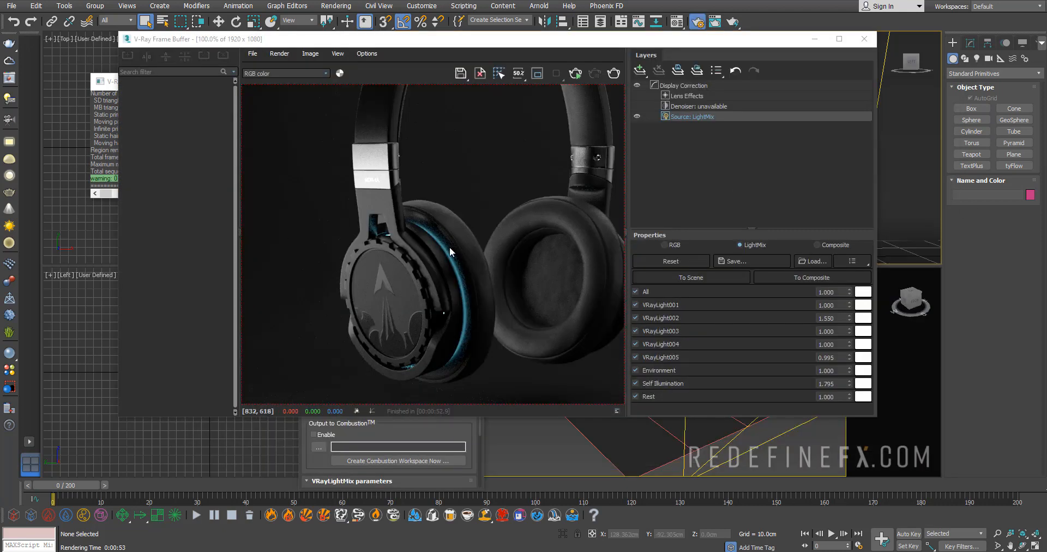
{"action": "mouse_move", "coordinate": [460, 299]}
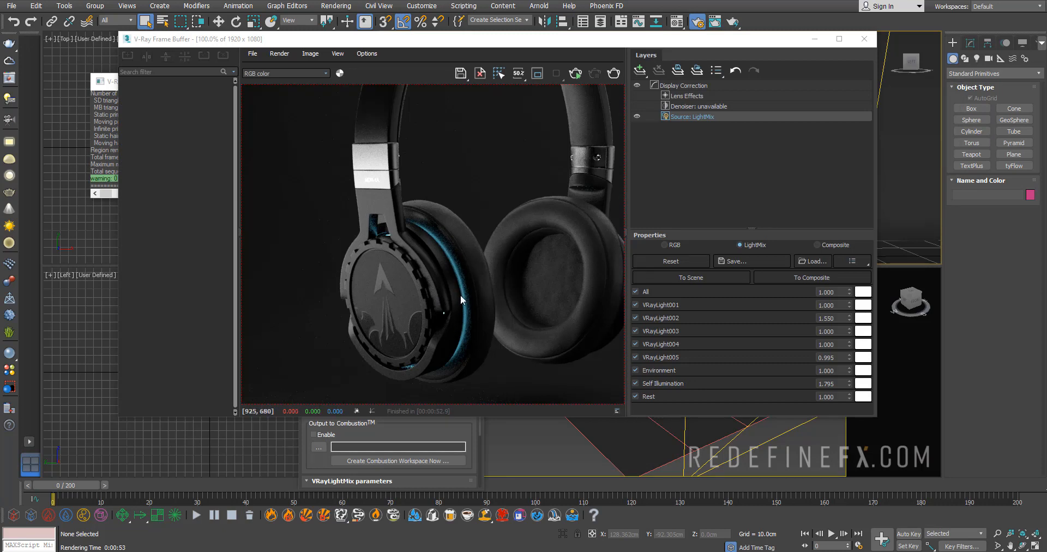
Set Self Illumination to 3.670, Environment to 0.865 and VRayLight004 to 0.675 in the LightMix.
{"action": "left_click", "coordinate": [635, 383]}
{"action": "type", "text": "0.170"}
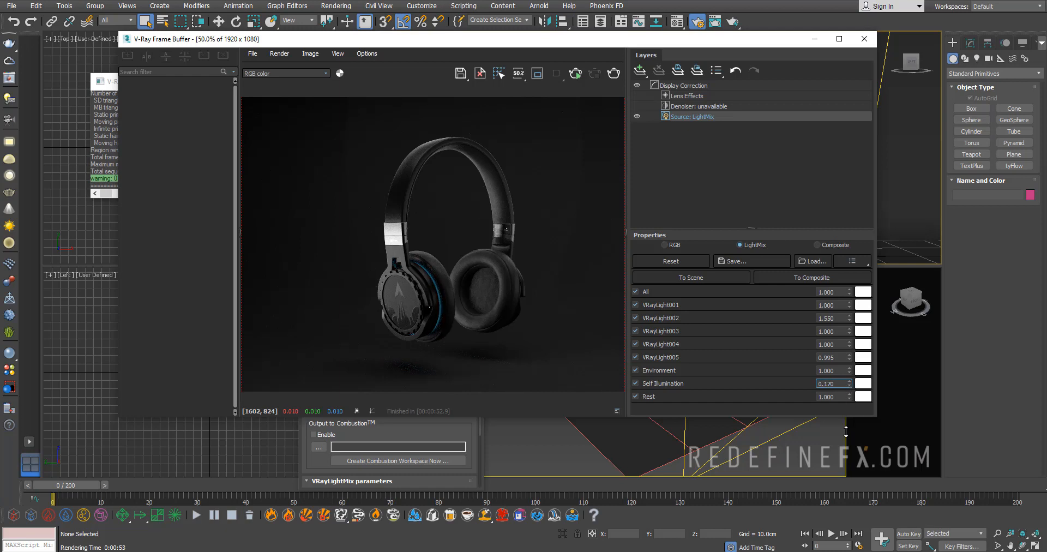
{"action": "left_click", "coordinate": [850, 380]}
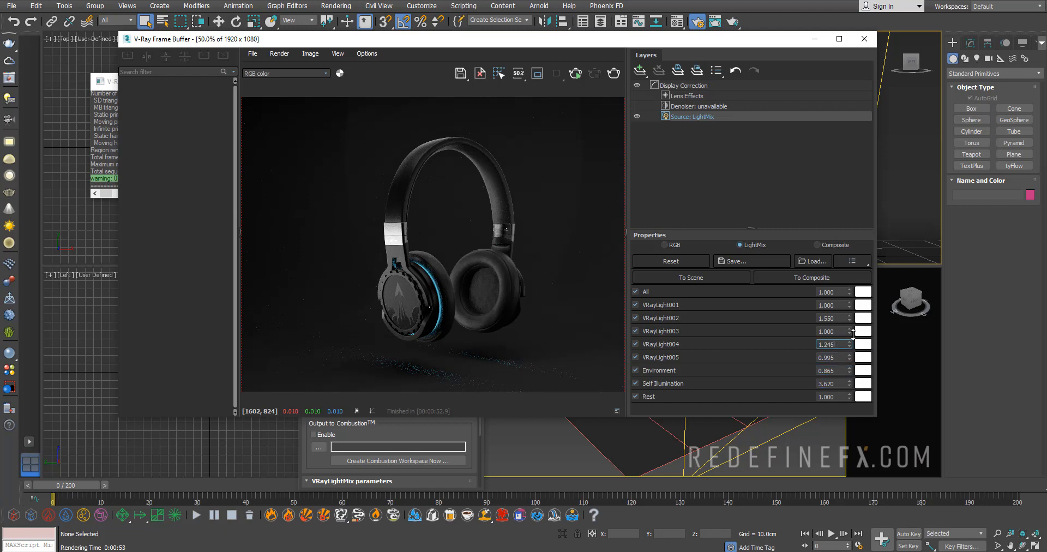
{"action": "left_click", "coordinate": [851, 347]}
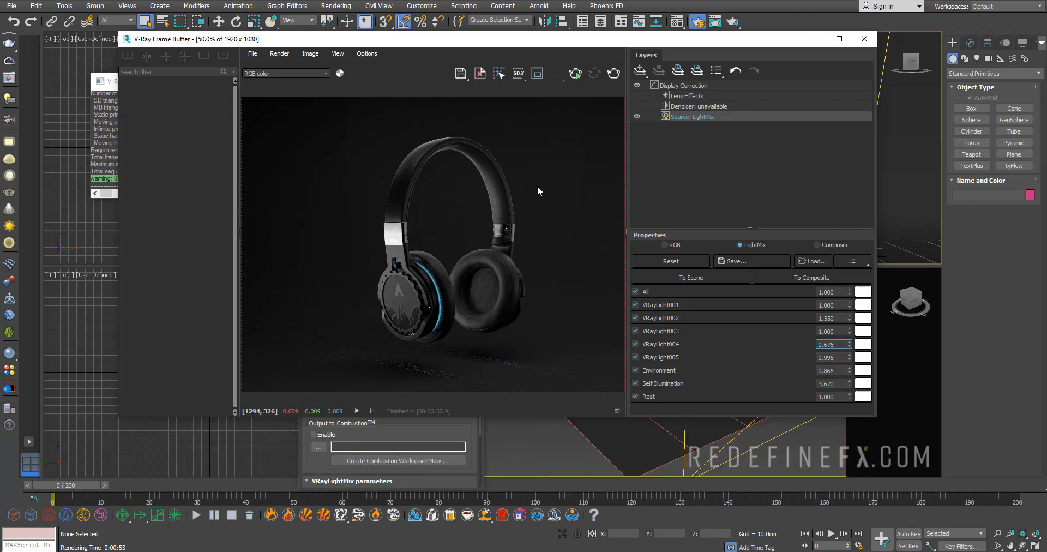
{"action": "mouse_move", "coordinate": [538, 189]}
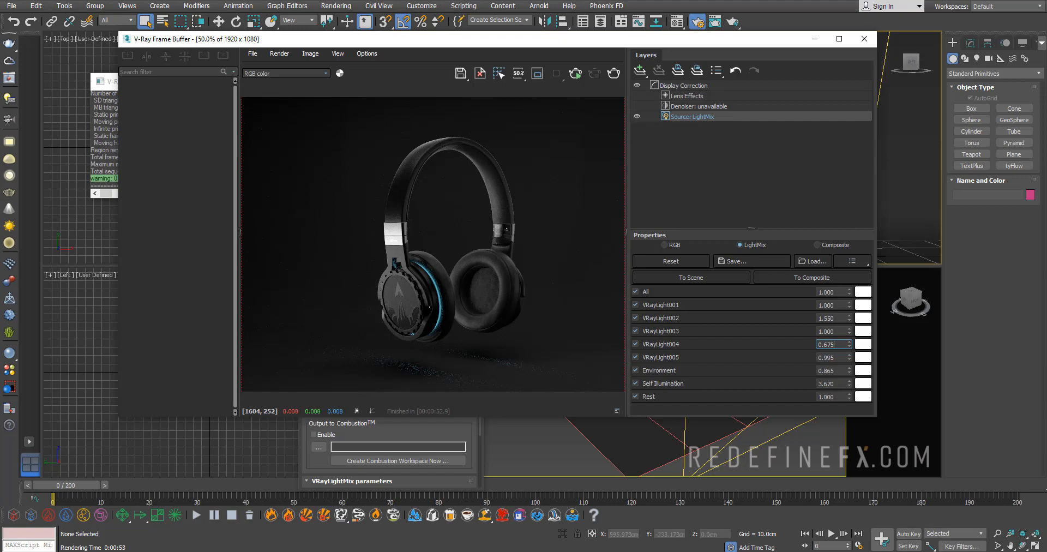